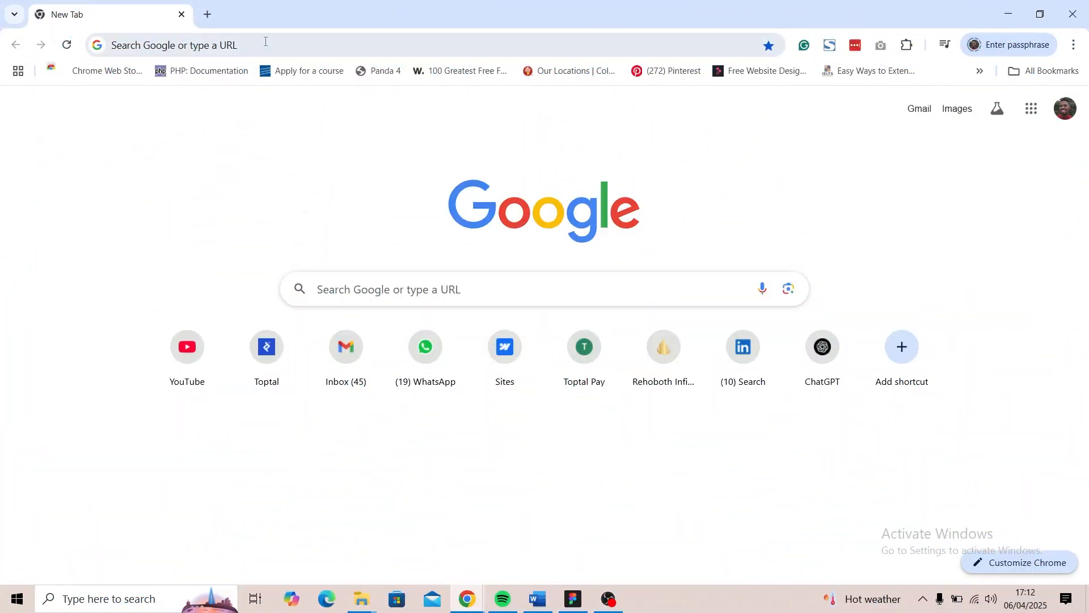
Load chatgpt.com in the new Chrome tab.
{"action": "left_click", "coordinate": [822, 347]}
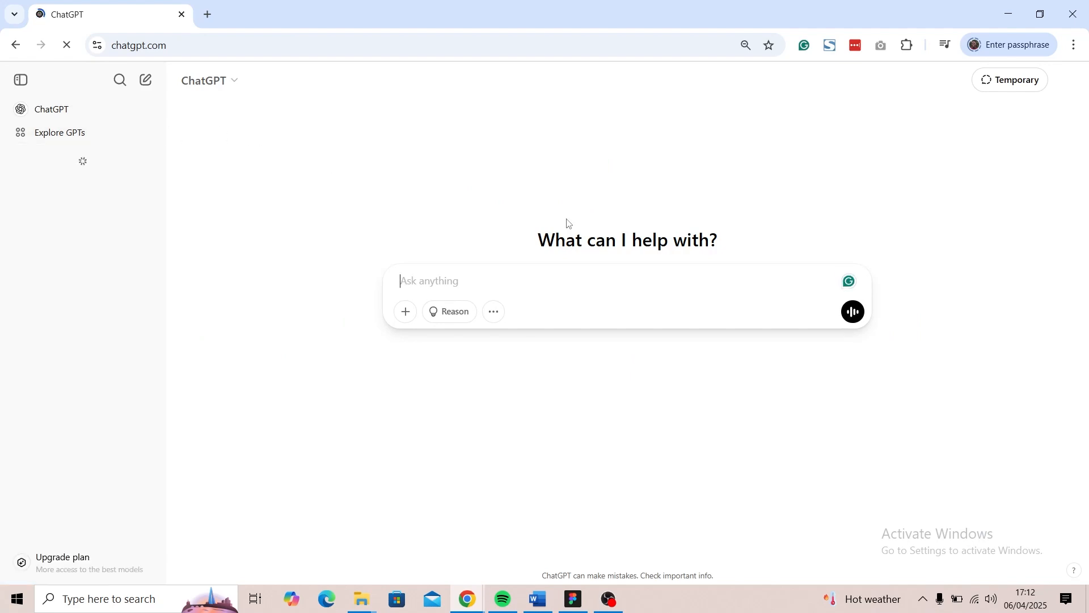
Ask ChatGPT to create an information architecture for an AI customer support app.
{"action": "type", "text": "c"}
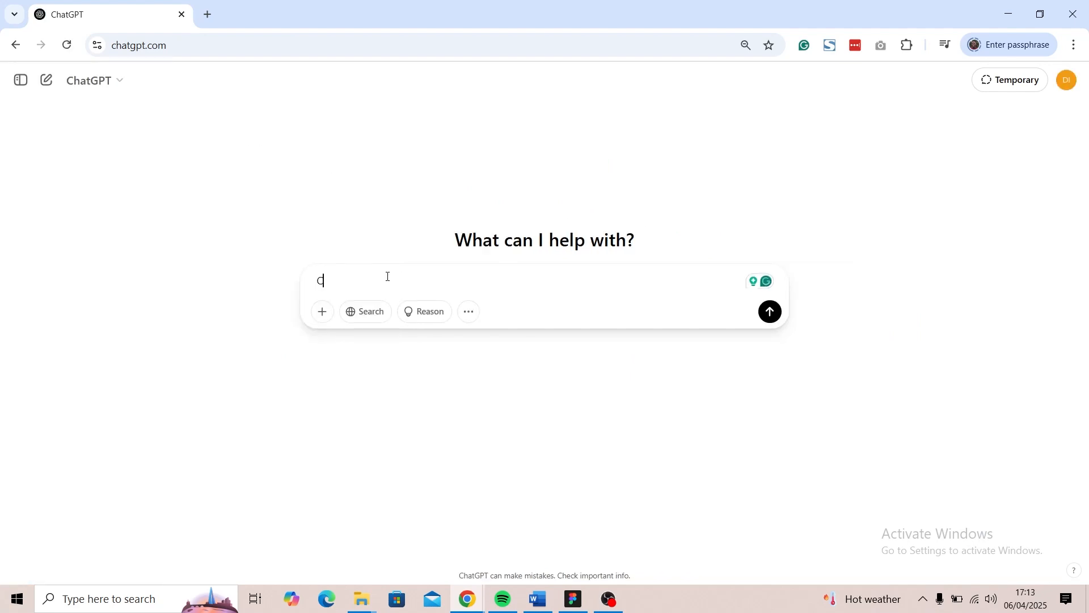
{"action": "type", "text": "reate an information a"}
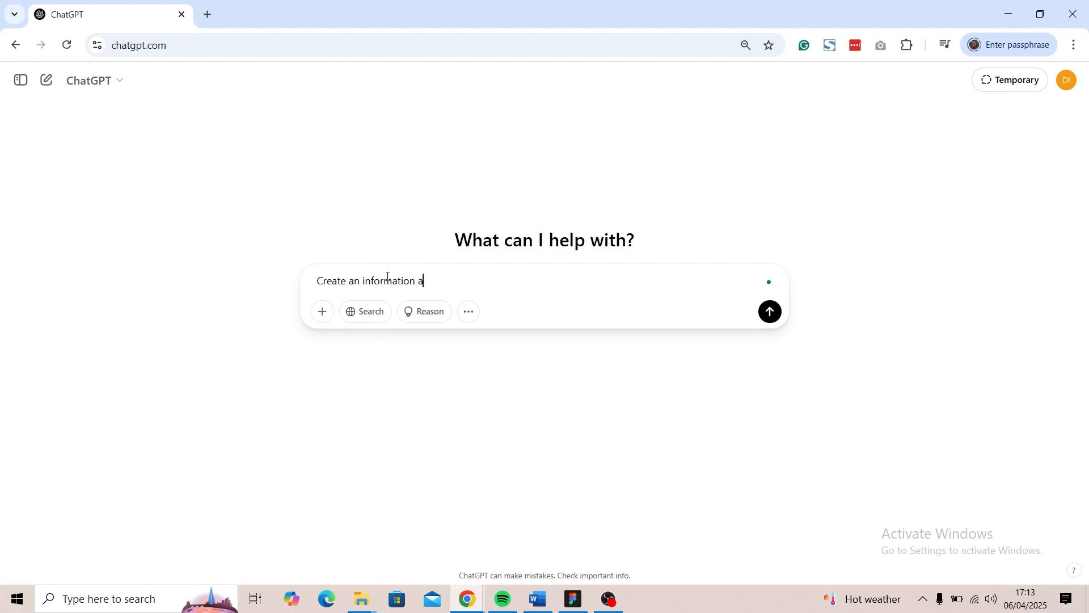
{"action": "type", "text": "rchitecture for an"}
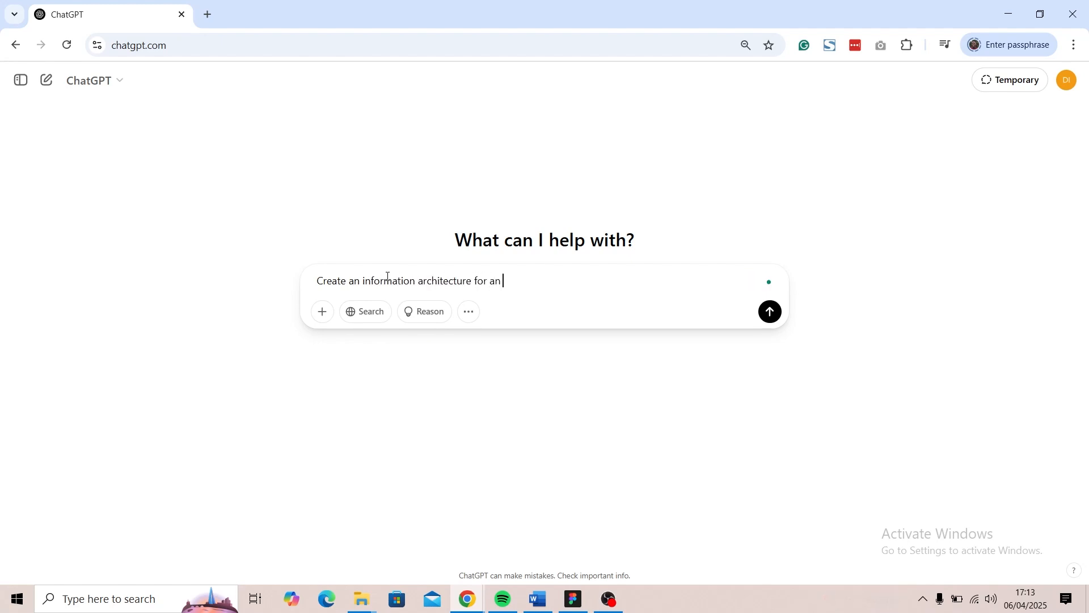
{"action": "type", "text": "AI customer support ap"}
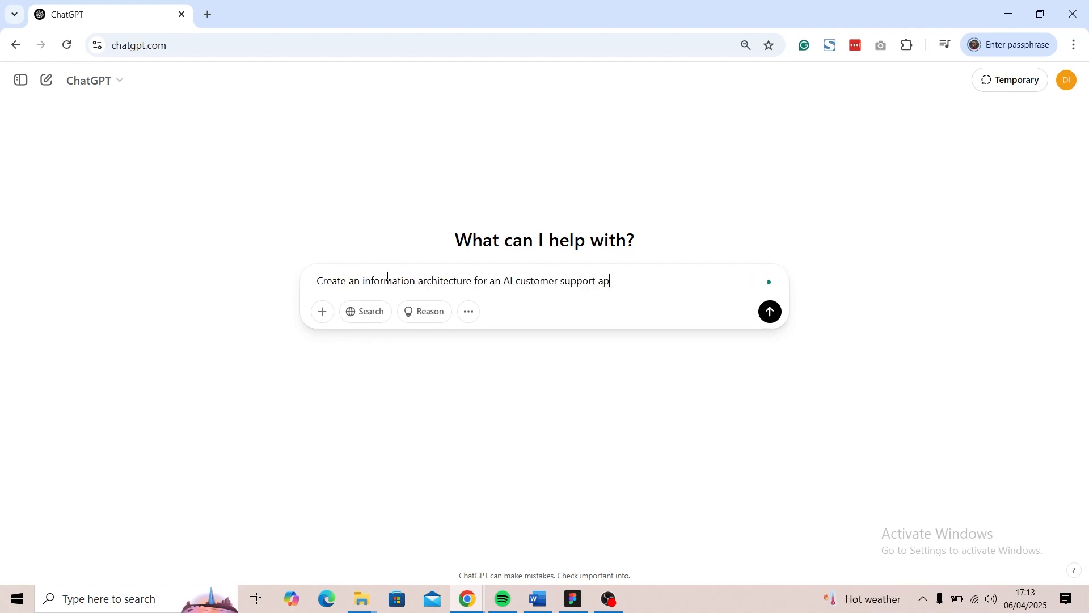
{"action": "left_click", "coordinate": [770, 311]}
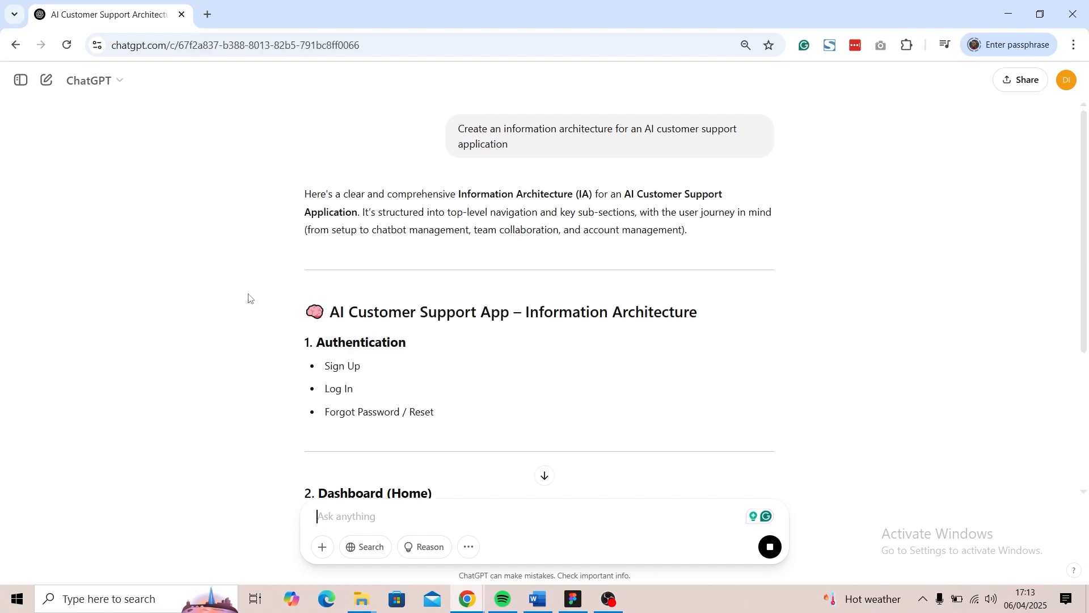
Scroll through ChatGPT's reply covering the Authentication, Dashboard and Bots sections.
{"action": "scroll", "scroll_direction": "down", "scroll_amount": 3}
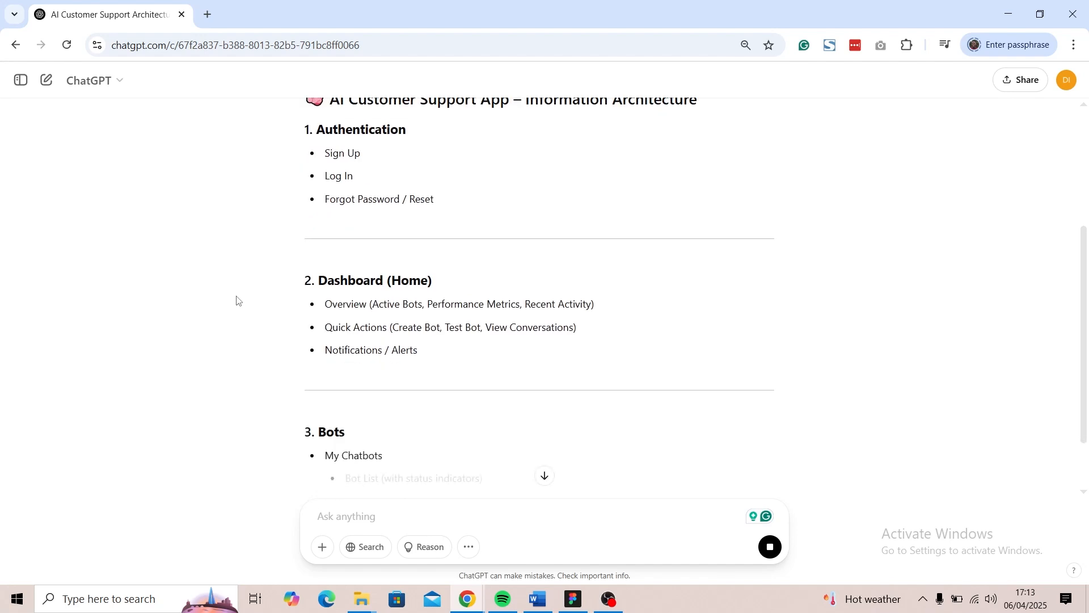
{"action": "scroll", "scroll_direction": "down", "scroll_amount": 3}
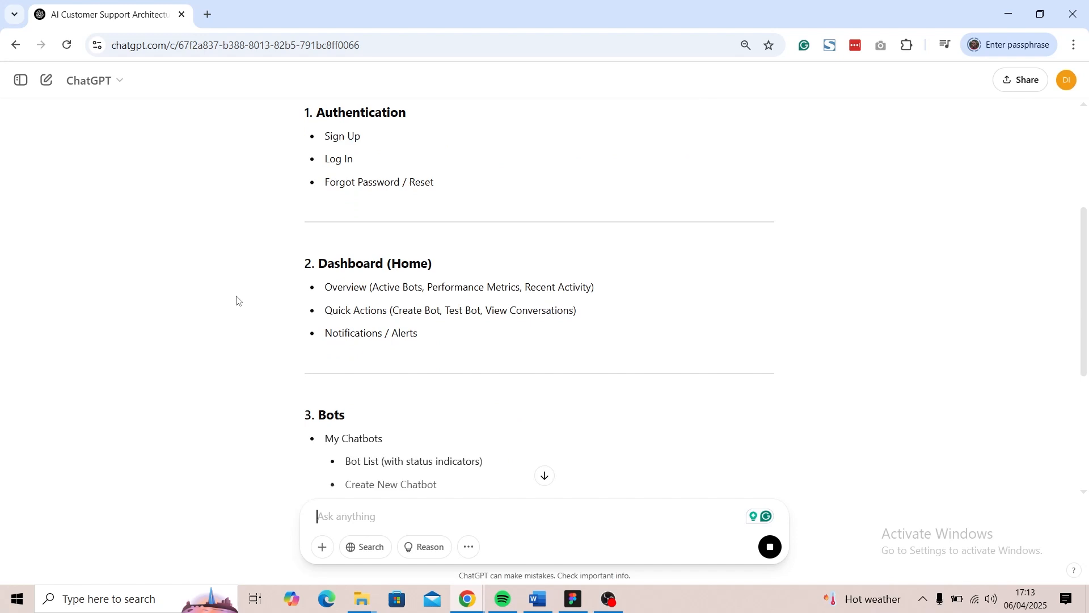
{"action": "scroll", "scroll_direction": "down", "scroll_amount": 3}
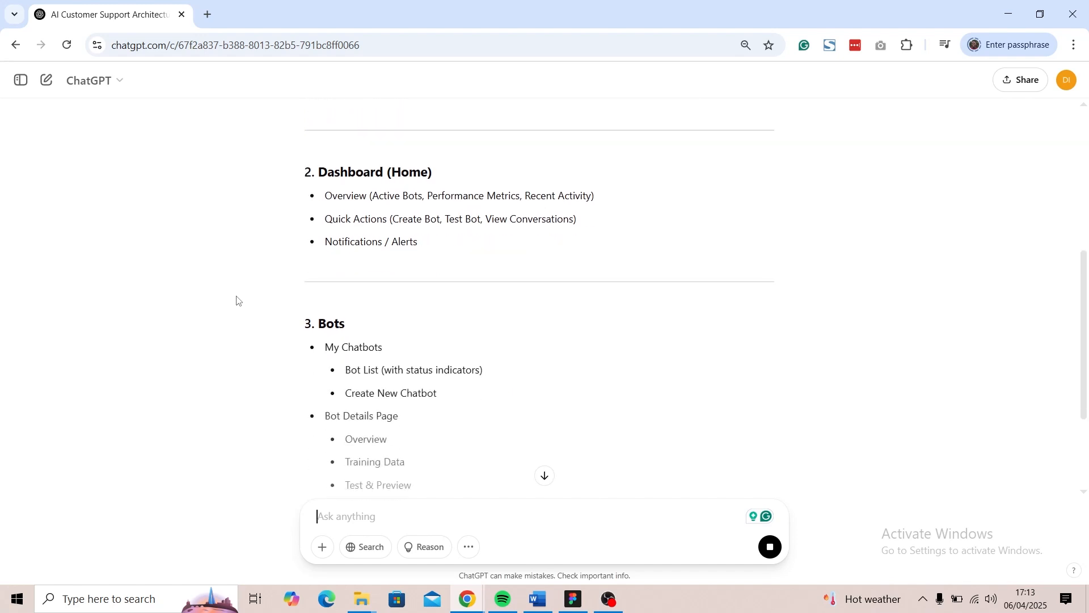
{"action": "scroll", "scroll_direction": "down", "scroll_amount": 3}
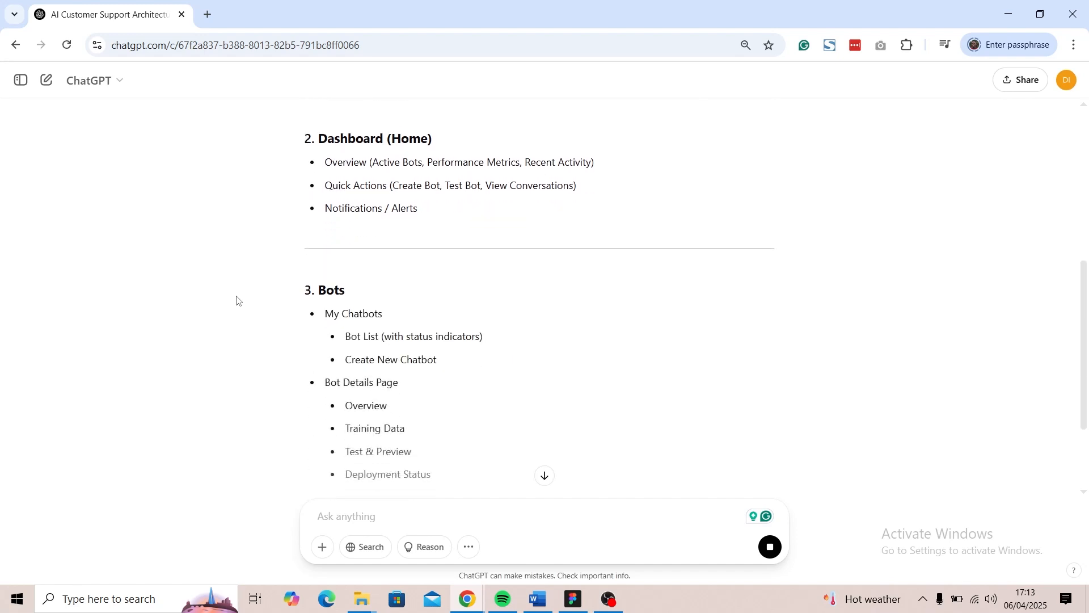
{"action": "scroll", "scroll_direction": "down", "scroll_amount": 3}
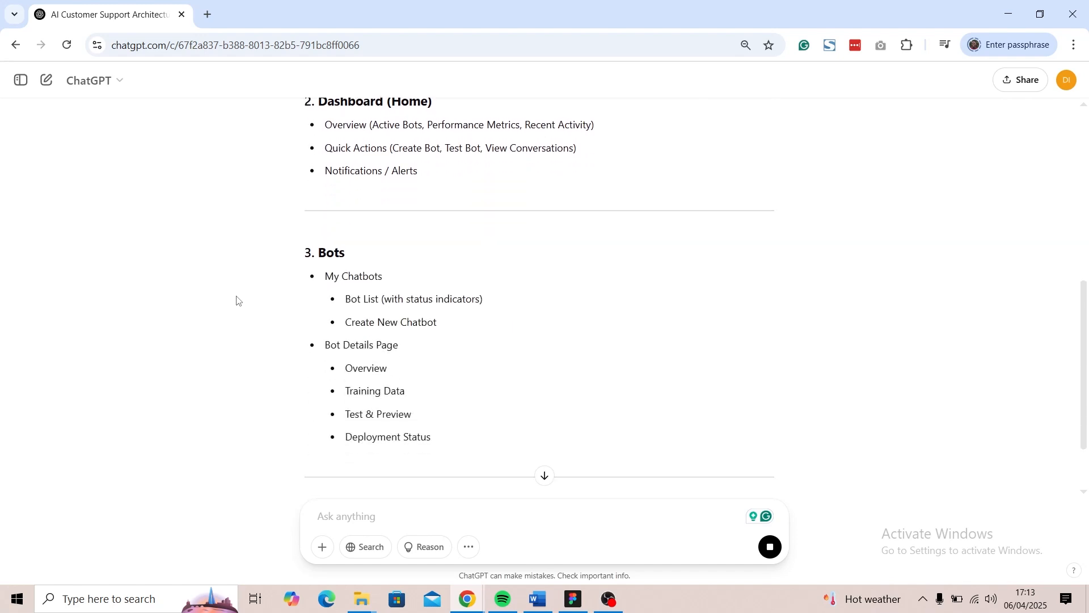
{"action": "scroll", "scroll_direction": "down", "scroll_amount": 3}
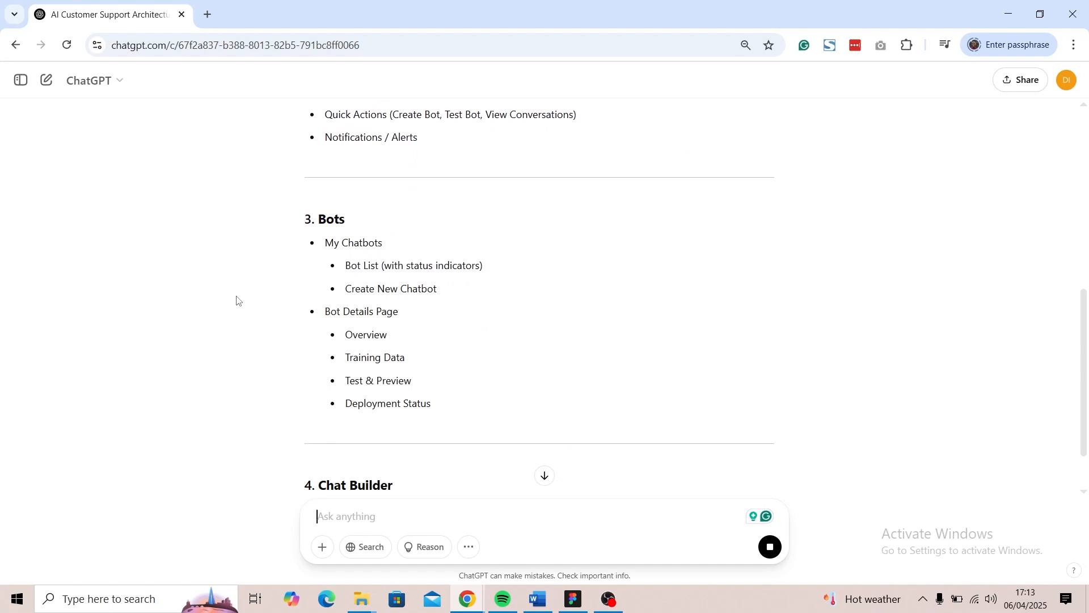
{"action": "scroll", "scroll_direction": "down", "scroll_amount": 3}
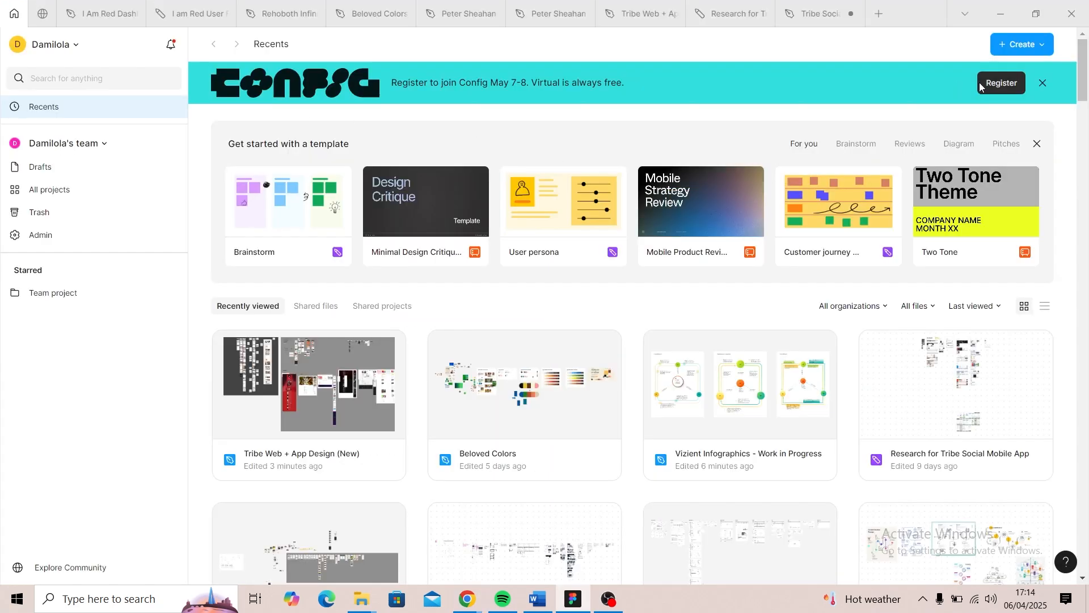
Create a new FigJam board and rename its first page 'Information Architecture'.
{"action": "left_click", "coordinate": [879, 13]}
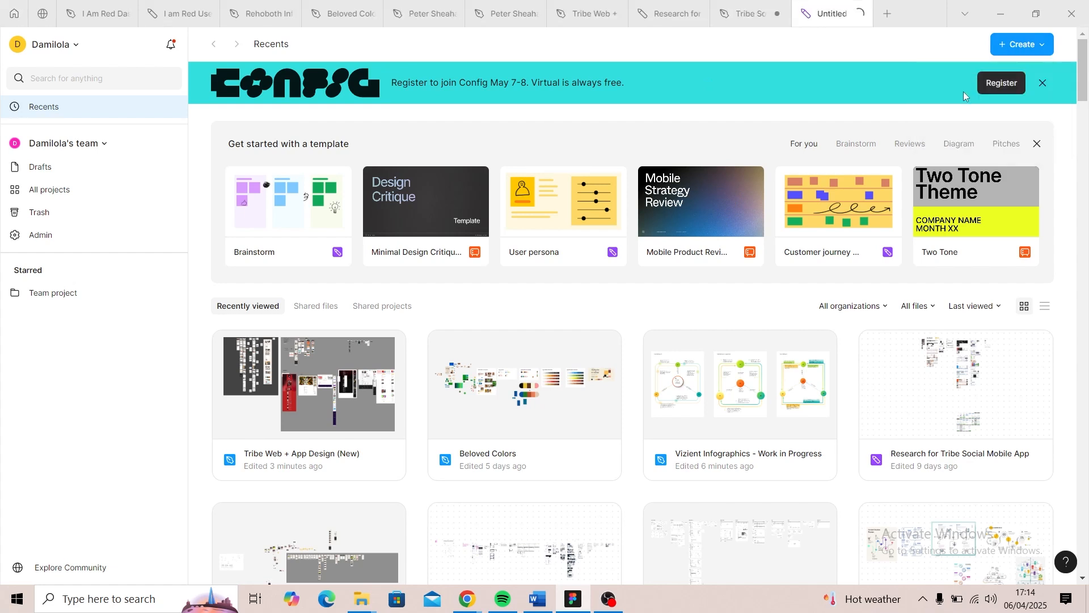
{"action": "left_click", "coordinate": [832, 13]}
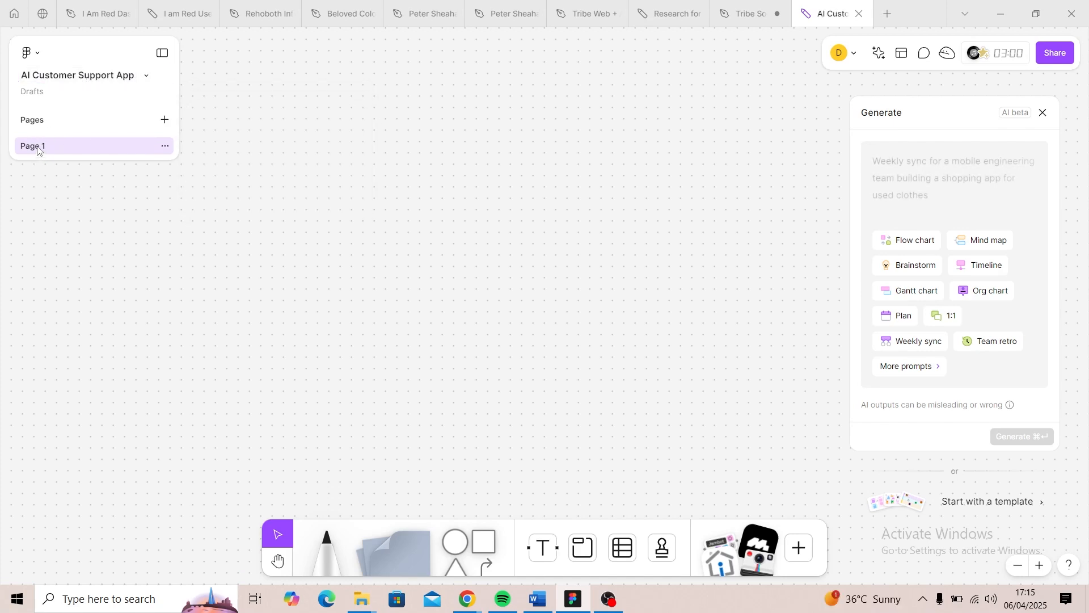
{"action": "type", "text": "Information Architecture"}
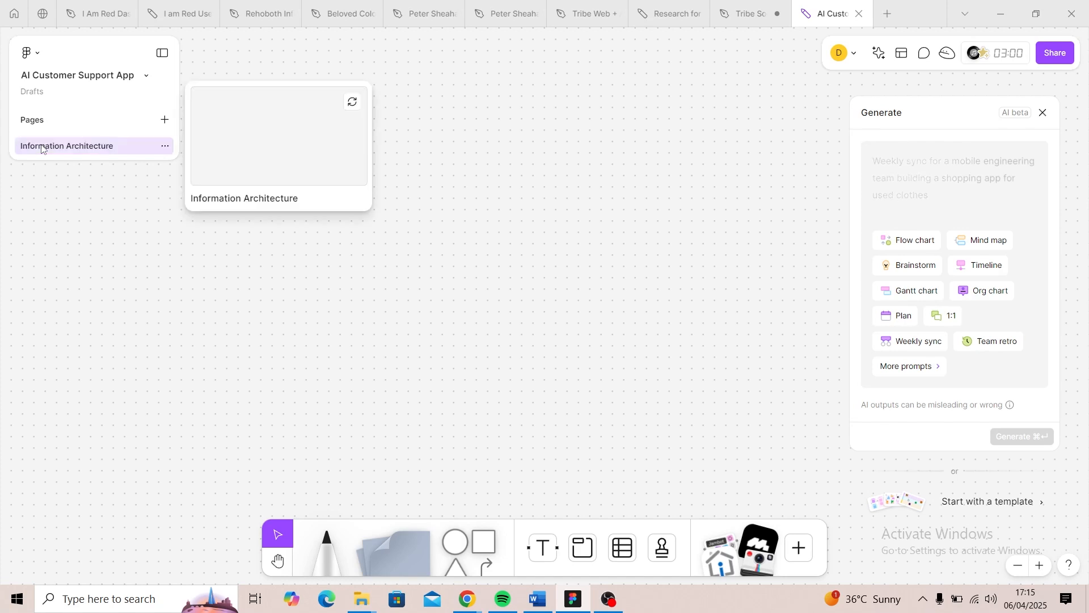
{"action": "mouse_move", "coordinate": [421, 195]}
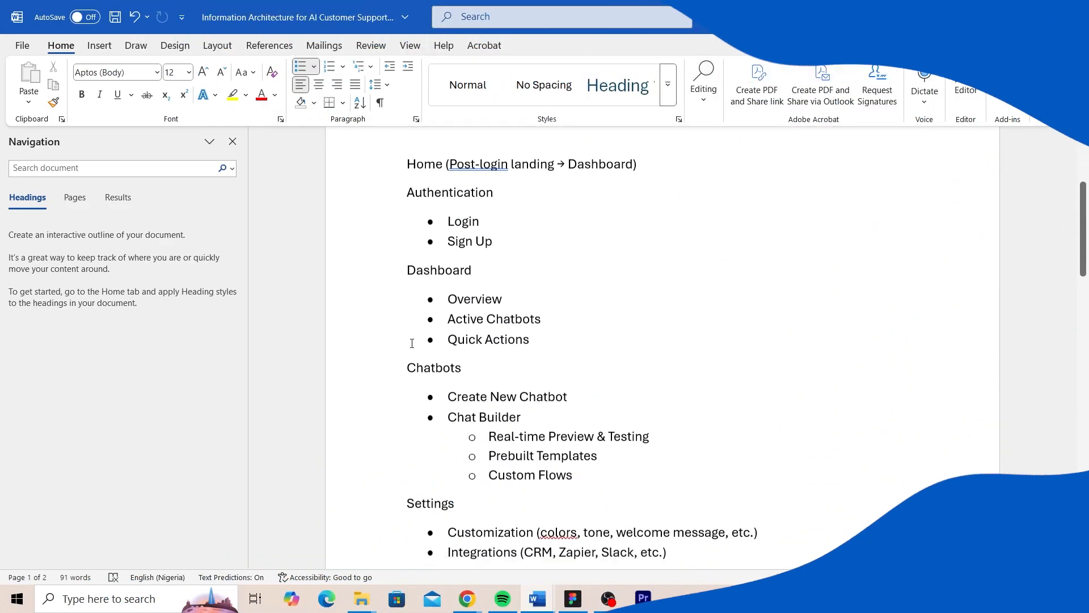
Scroll through the Word outline of Authentication, Dashboard, Chatbots and Settings pages.
{"action": "scroll", "scroll_direction": "down", "scroll_amount": 3}
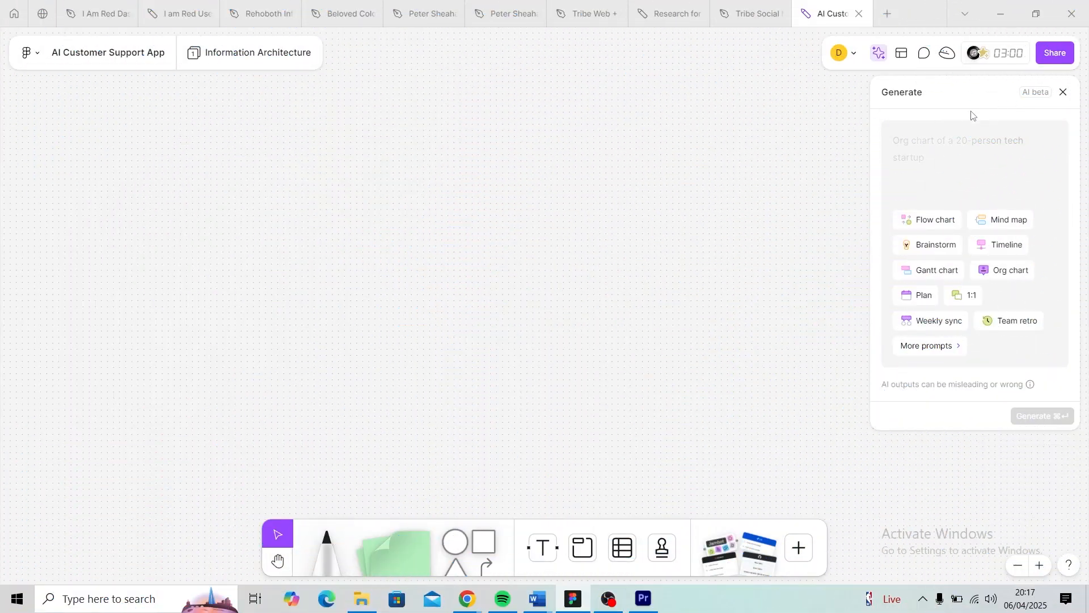
Prompt FigJam AI to 'Create a sitemap with the information' from the pasted outline, and generate.
{"action": "left_click", "coordinate": [958, 148]}
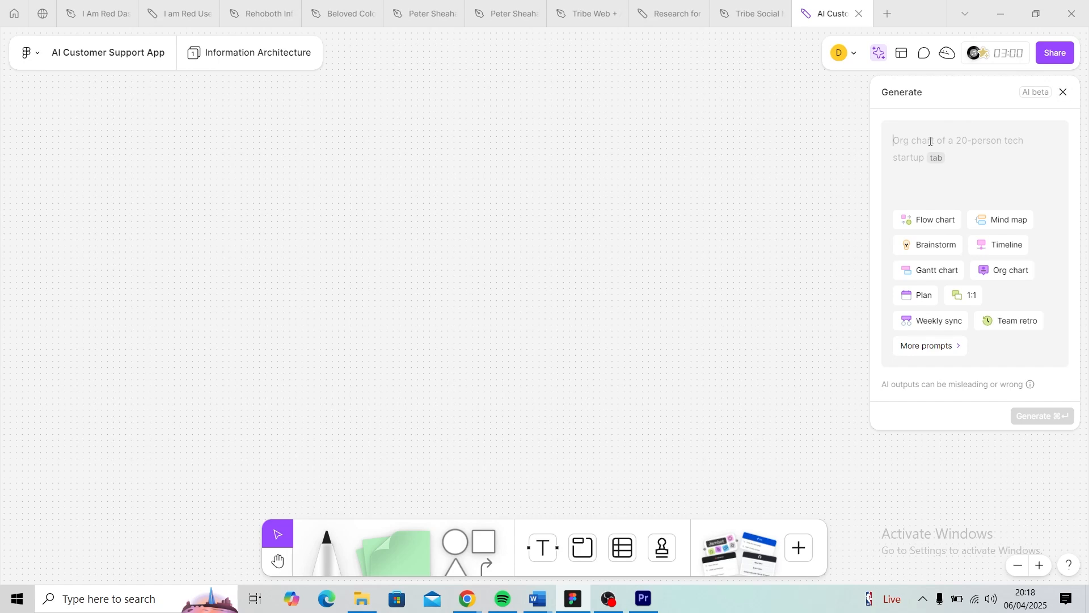
{"action": "type", "text": "Create a"}
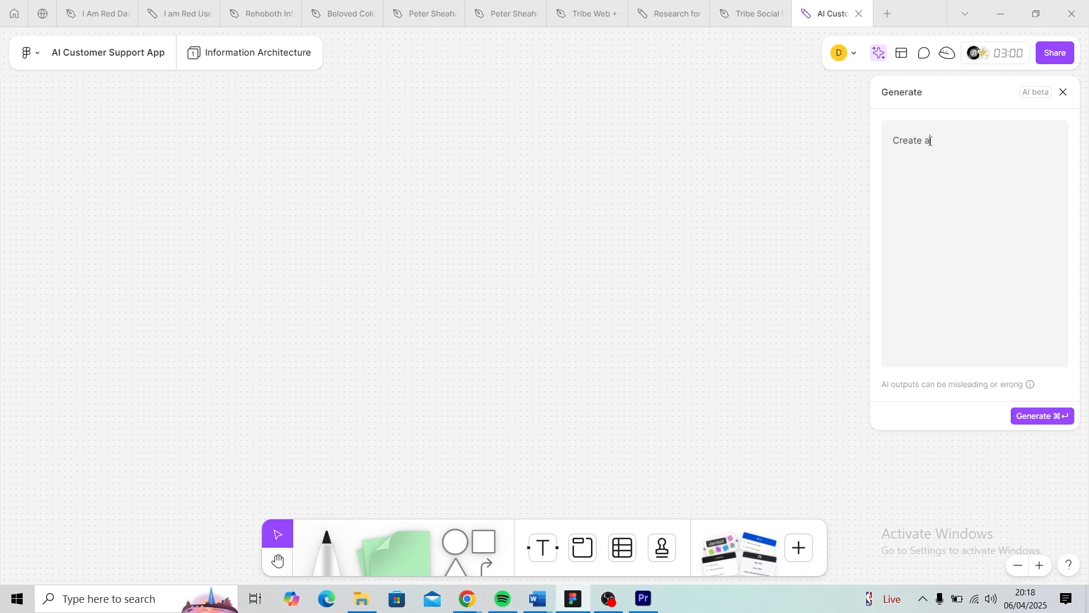
{"action": "type", "text": "sitemap with the information"}
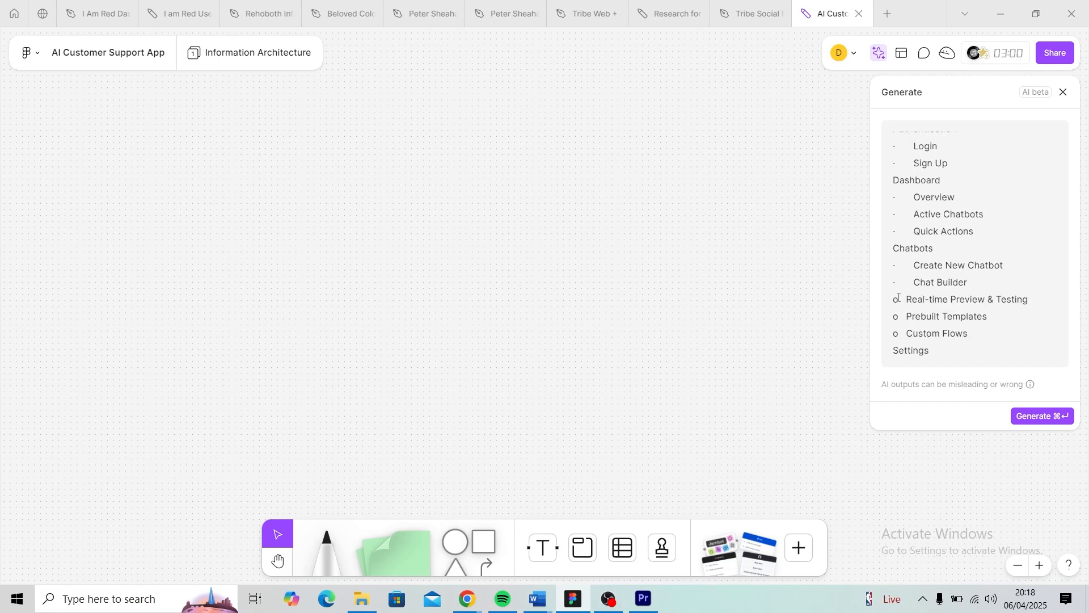
{"action": "left_click", "coordinate": [1042, 416]}
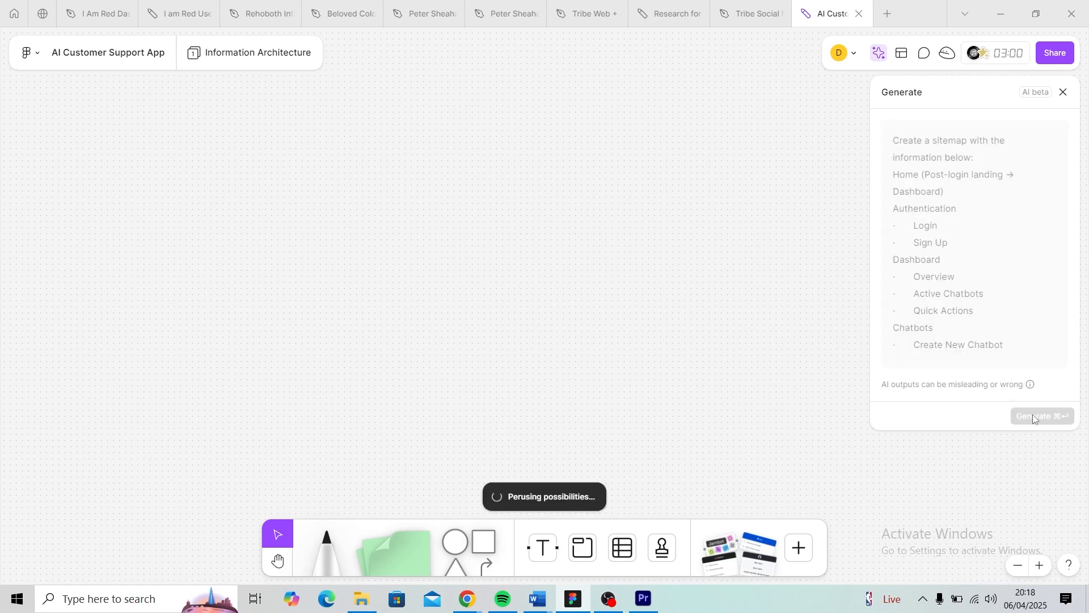
{"action": "mouse_move", "coordinate": [614, 309]}
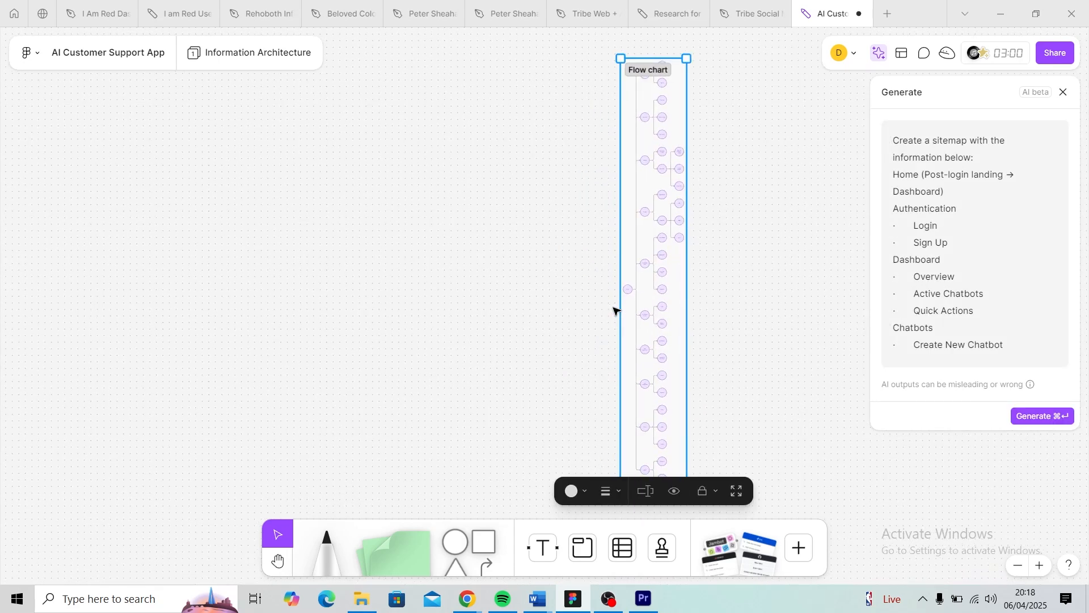
Zoom into the generated sitemap to review the Chatbots, Settings and Integrations branches.
{"action": "scroll", "scroll_direction": "down", "scroll_amount": 3}
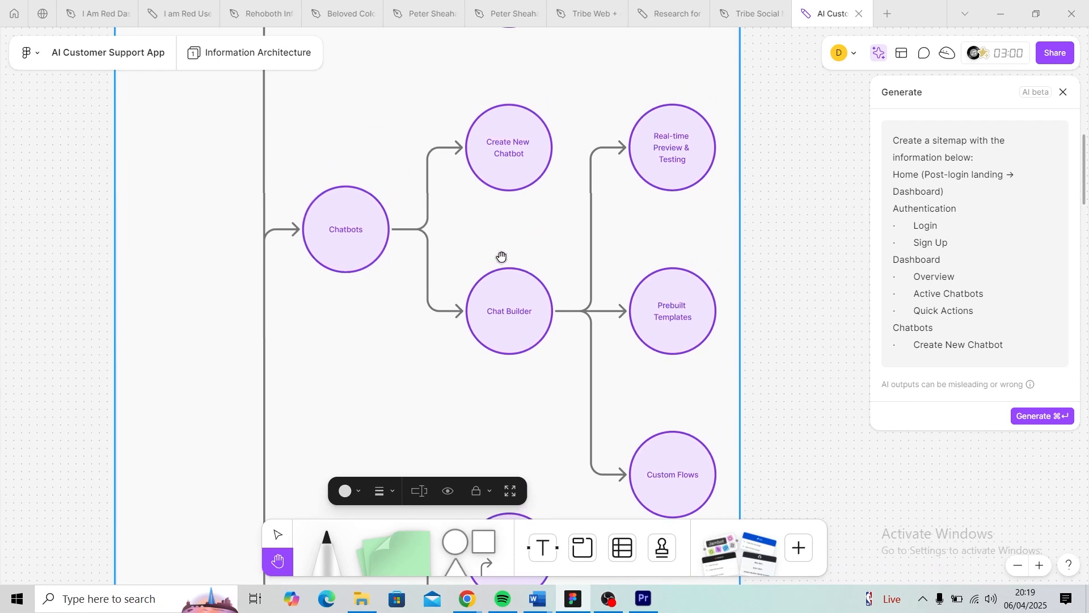
{"action": "left_click", "coordinate": [277, 534]}
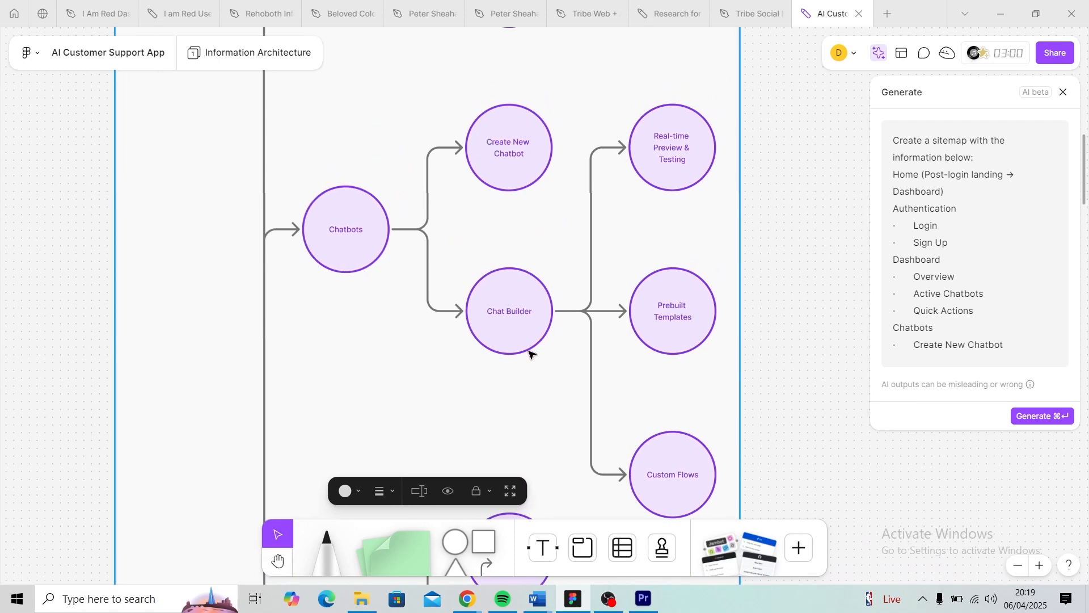
{"action": "mouse_move", "coordinate": [641, 222]}
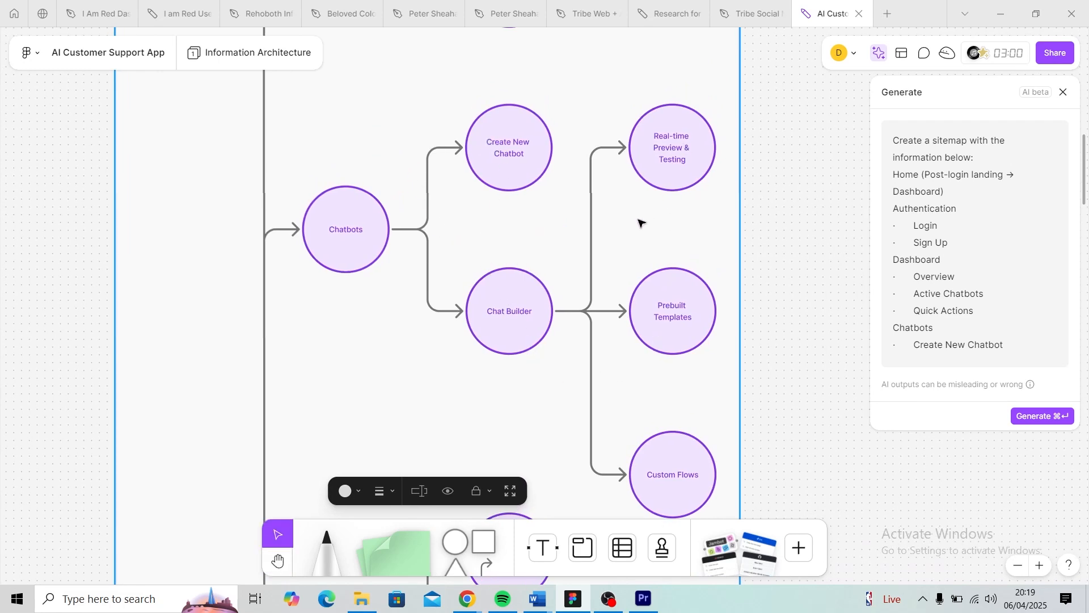
{"action": "left_click", "coordinate": [277, 560]}
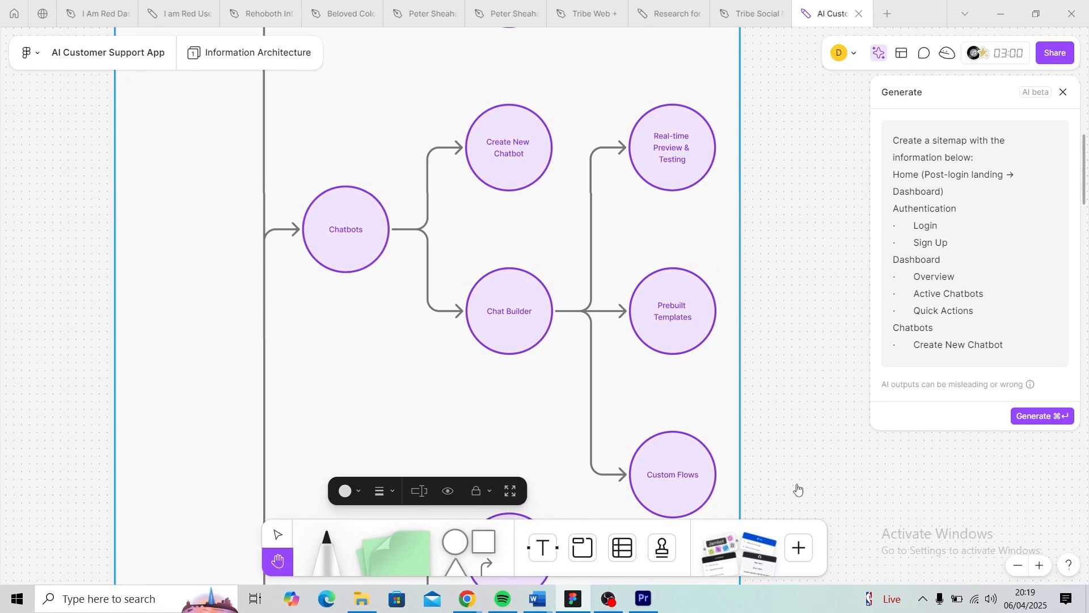
{"action": "mouse_move", "coordinate": [776, 365]}
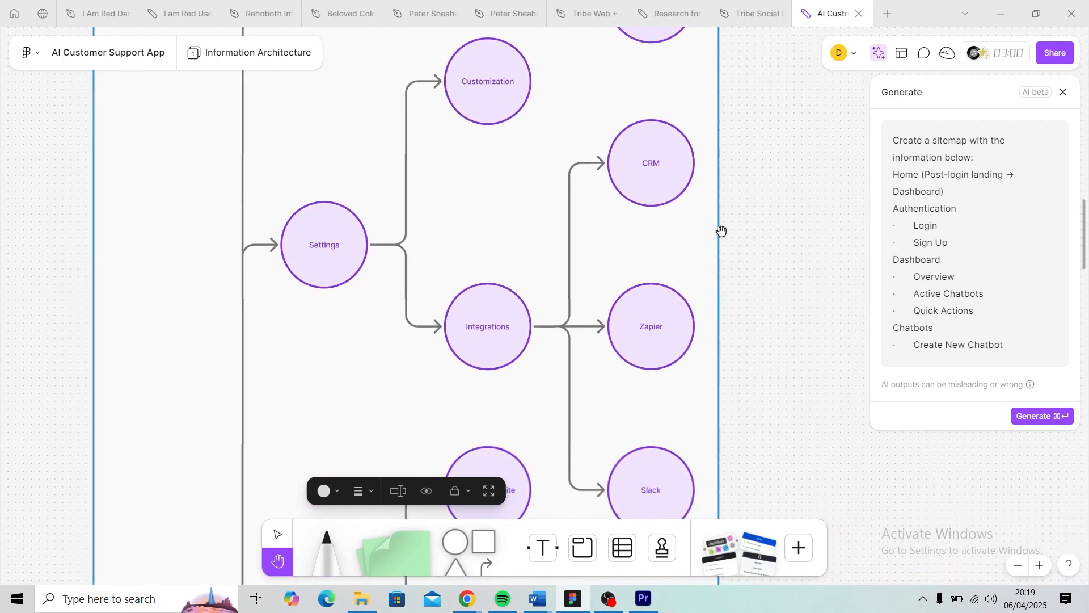
Pan through the remaining sitemap branches, then back up to the Authentication branch.
{"action": "left_click", "coordinate": [278, 533]}
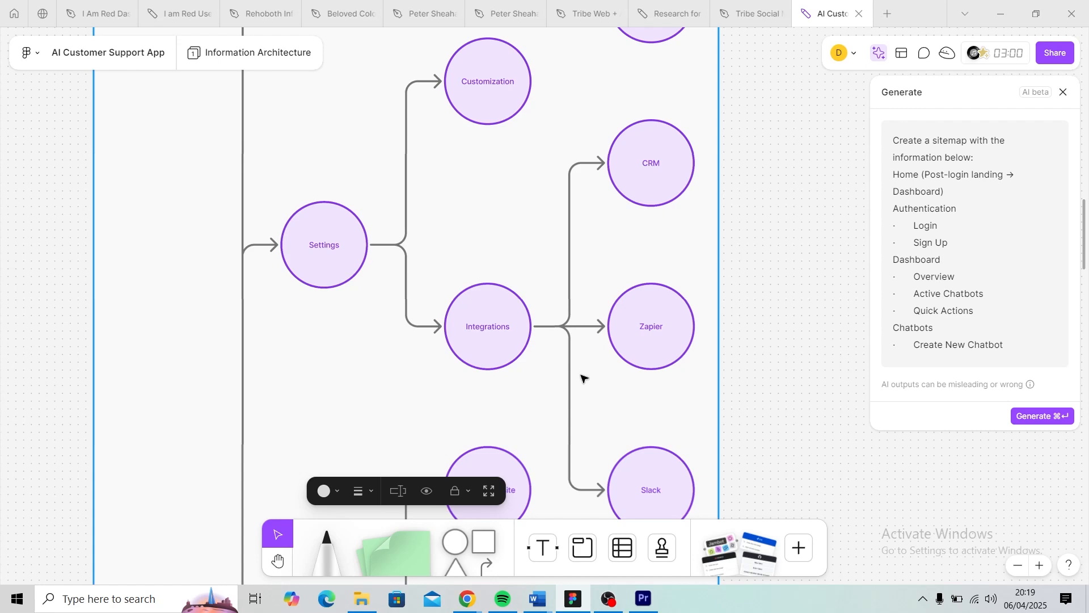
{"action": "scroll", "scroll_direction": "down", "scroll_amount": 3}
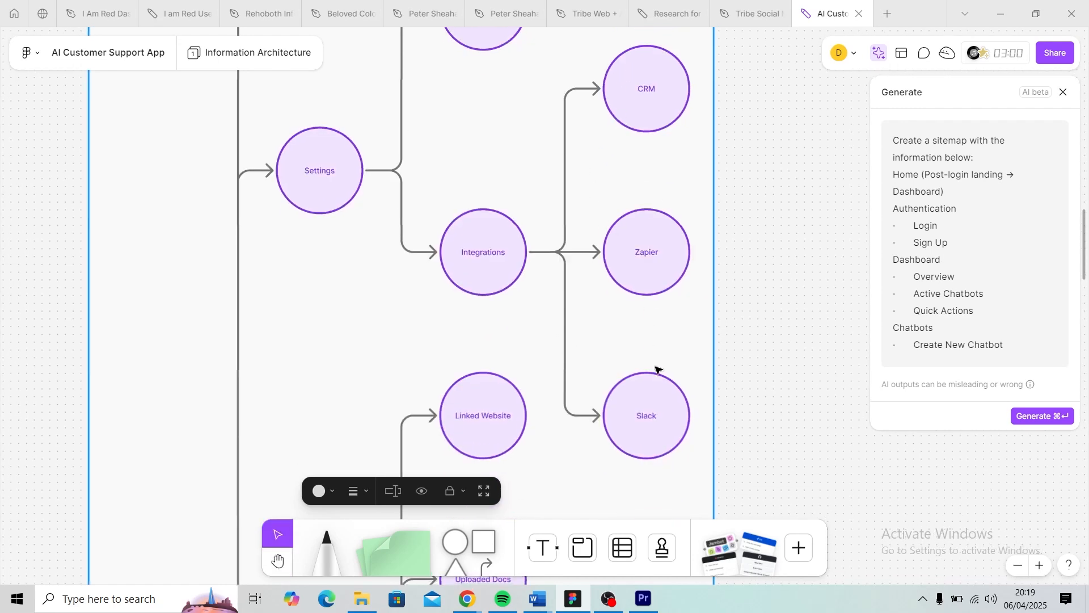
{"action": "scroll", "scroll_direction": "down", "scroll_amount": 3}
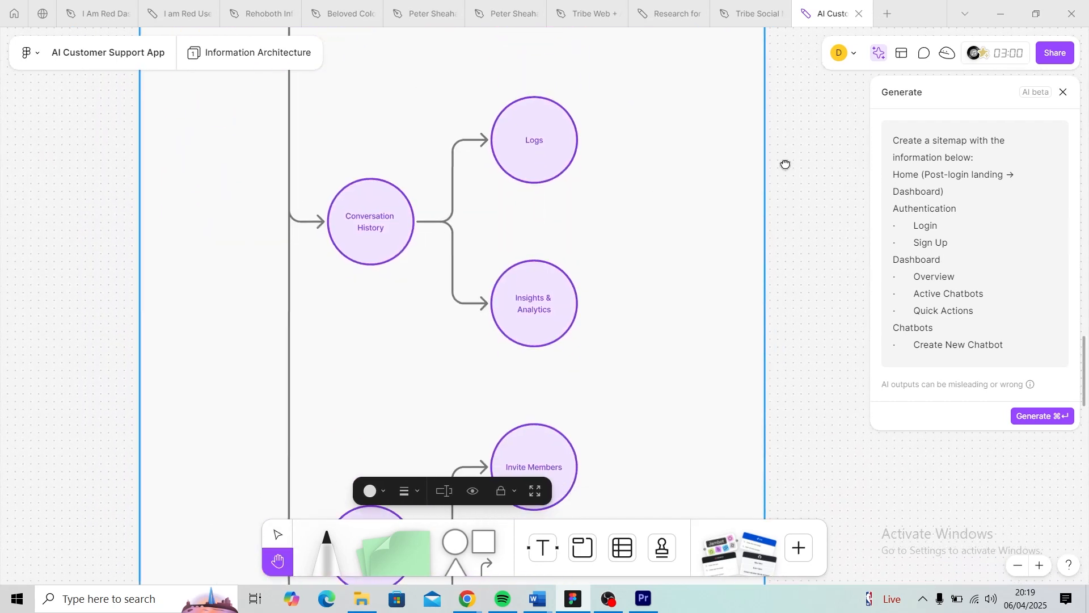
{"action": "left_click", "coordinate": [277, 533]}
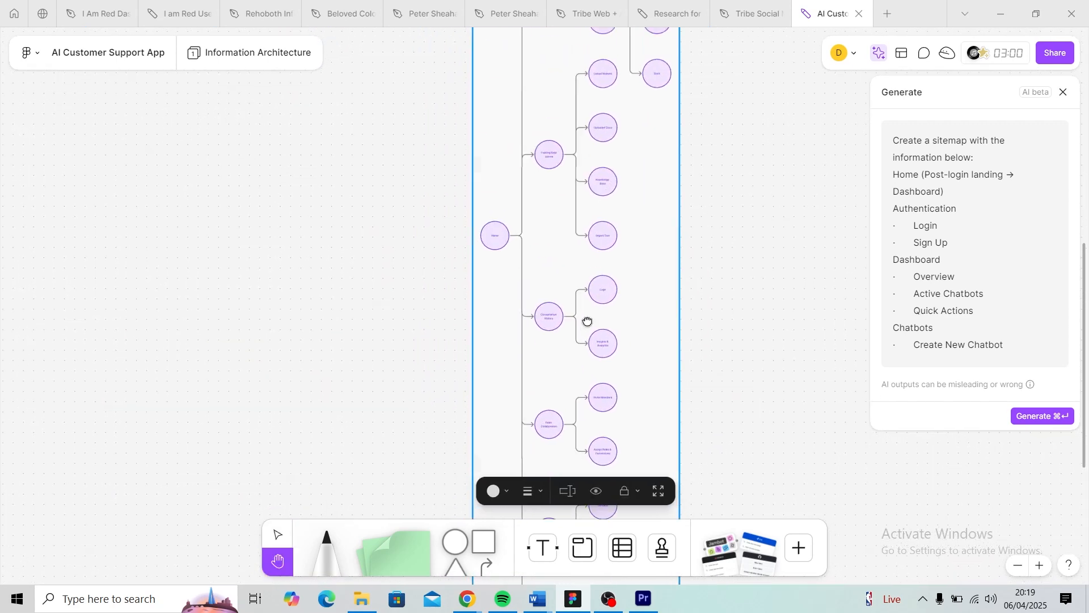
{"action": "left_click_drag", "start_coordinate": [588, 321], "coordinate": [509, 353]}
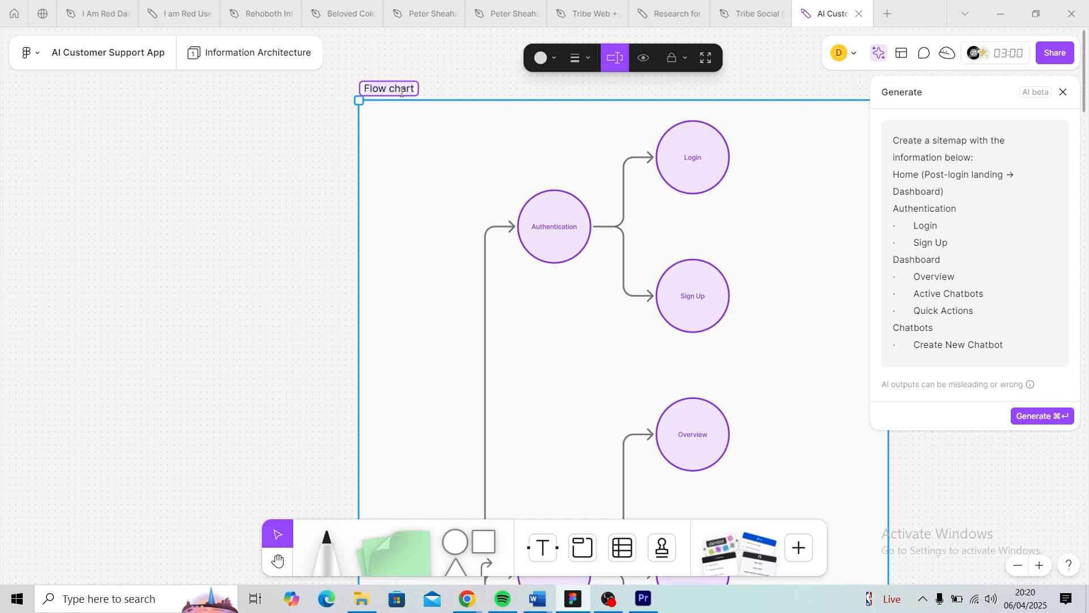
Retype the section title as 'Sitemap for Customer Support'.
{"action": "type", "text": "Information A"}
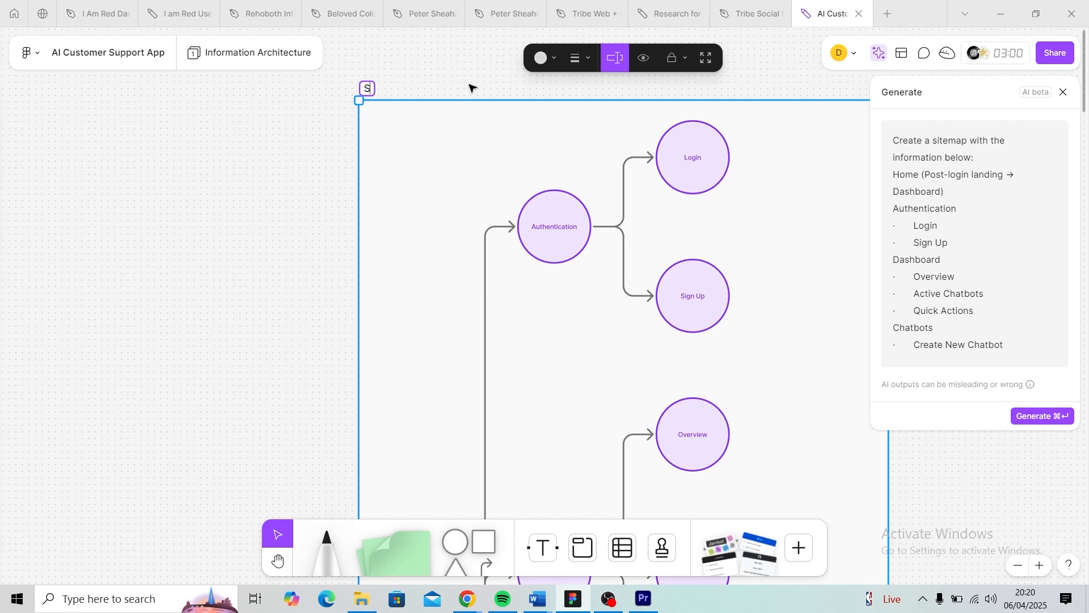
{"action": "type", "text": "Sitemap for"}
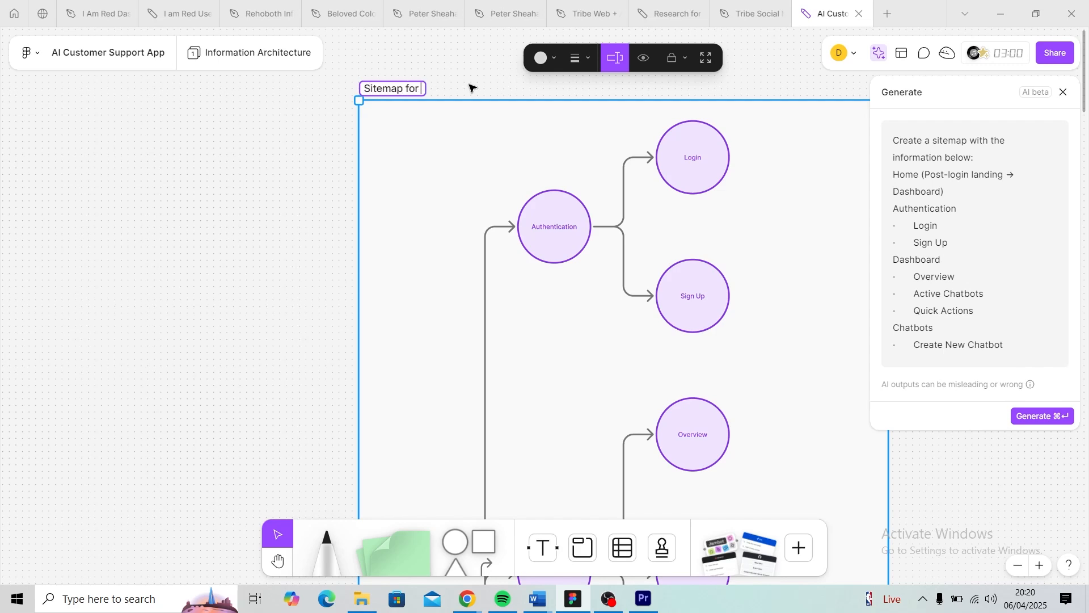
{"action": "type", "text": "Cust"}
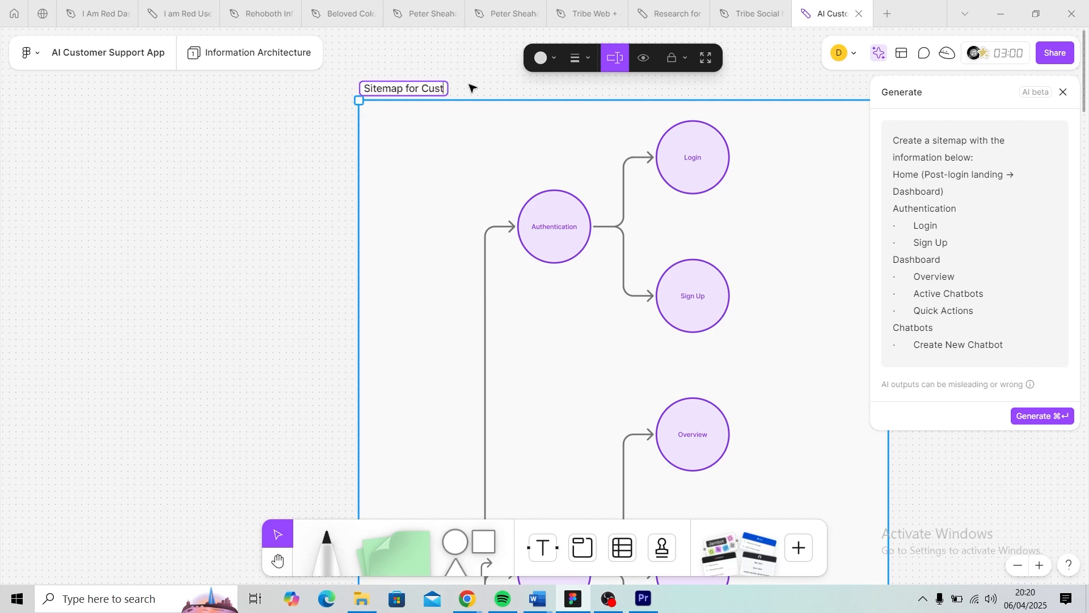
{"action": "type", "text": "omer Su"}
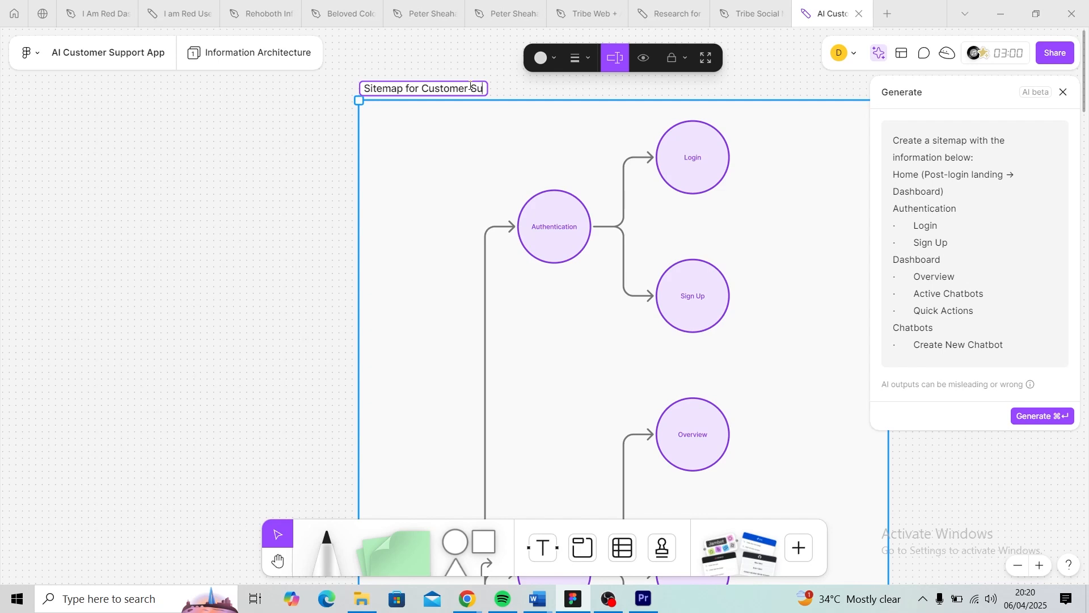